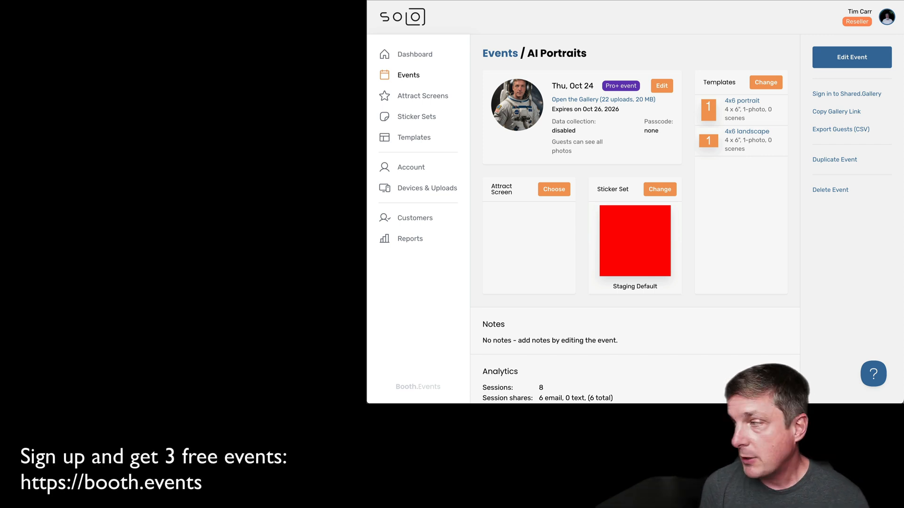
{"action": "mouse_move", "coordinate": [734, 94]}
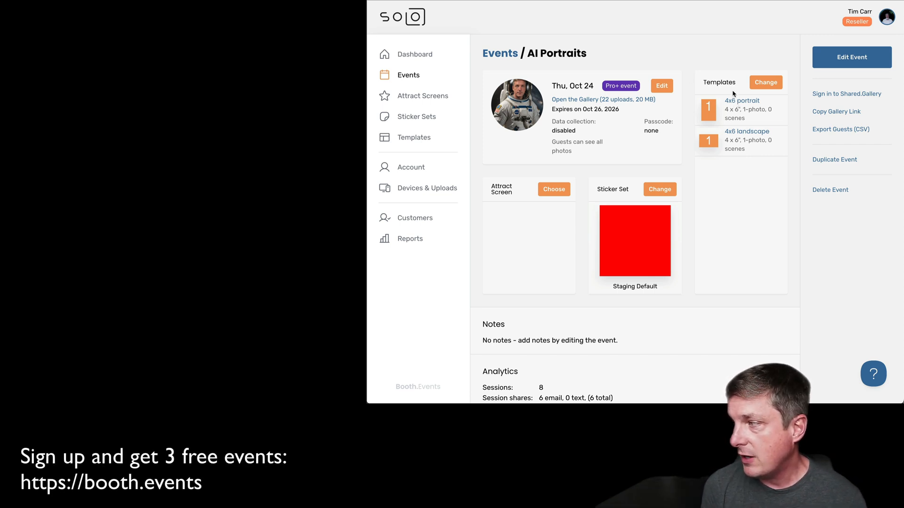
- Open the AI Portraits event's 4x6 portrait template in the template editor
{"action": "left_click", "coordinate": [742, 101]}
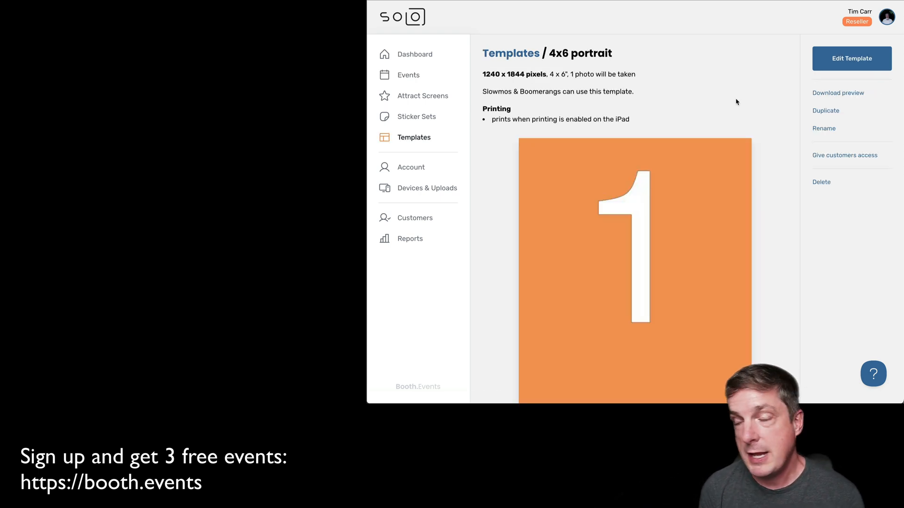
{"action": "mouse_move", "coordinate": [851, 58]}
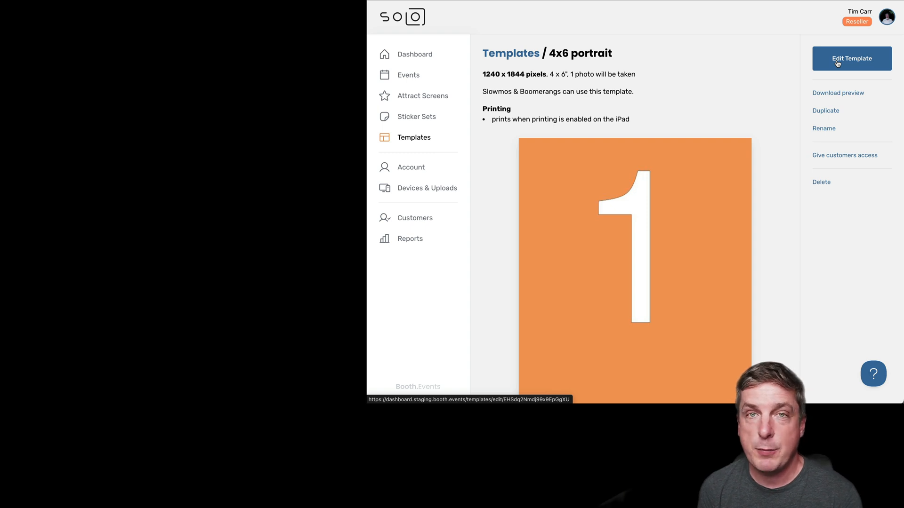
{"action": "left_click", "coordinate": [851, 58]}
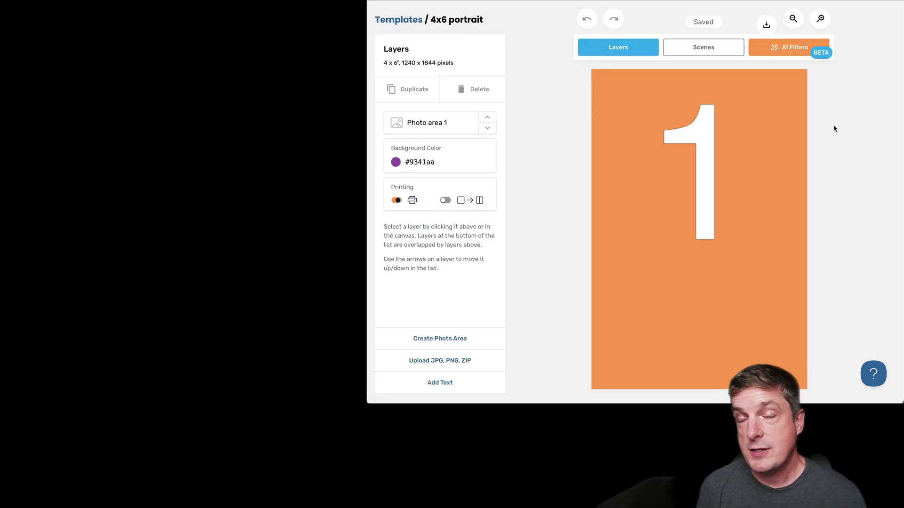
{"action": "mouse_move", "coordinate": [790, 47]}
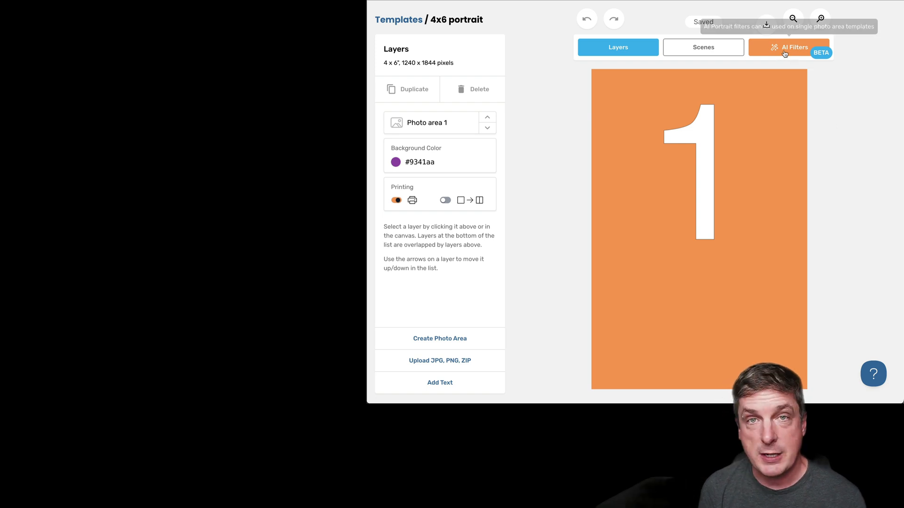
- Tick seven AI Filters, including dragon rider, and save them to the template
{"action": "left_click", "coordinate": [789, 47]}
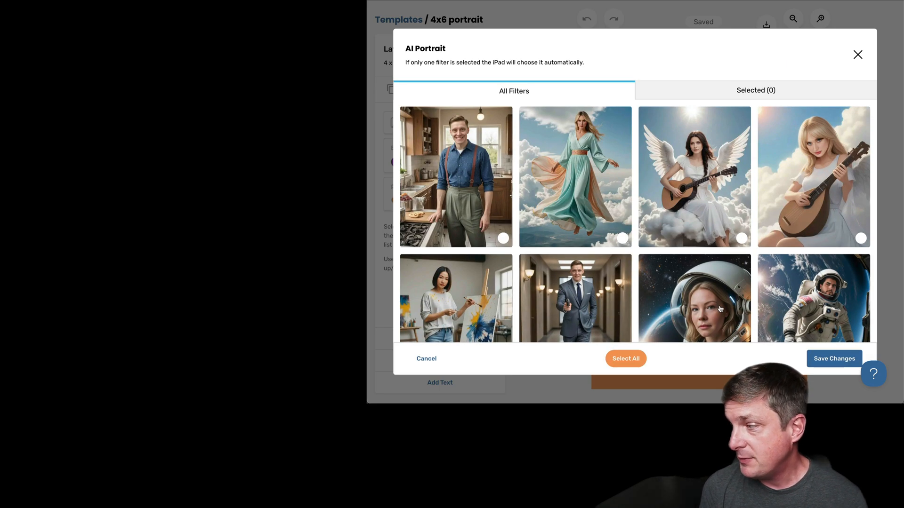
{"action": "scroll", "scroll_direction": "down", "scroll_amount": 3}
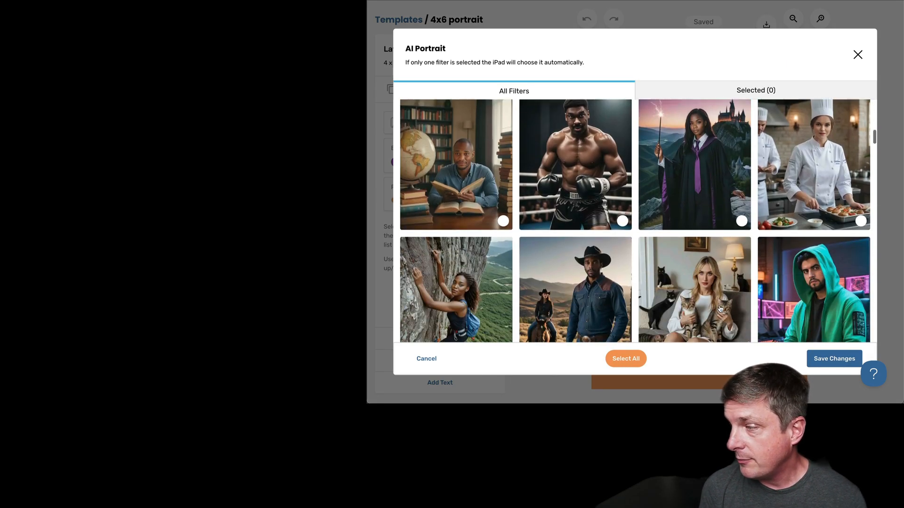
{"action": "scroll", "scroll_direction": "down", "scroll_amount": 3}
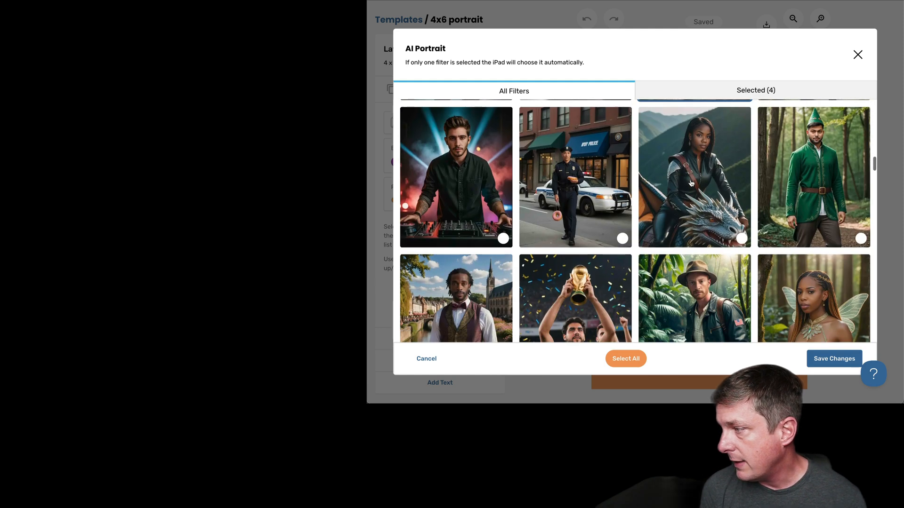
{"action": "left_click", "coordinate": [694, 177]}
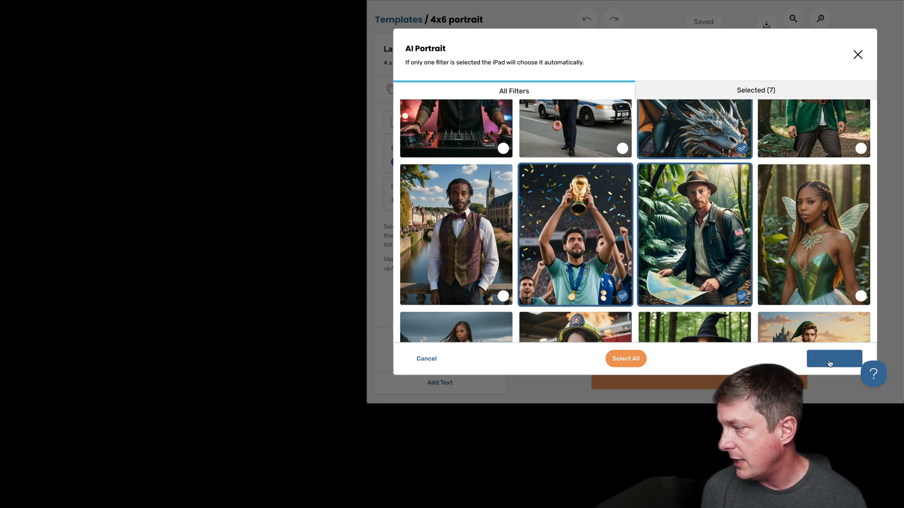
{"action": "left_click", "coordinate": [834, 358]}
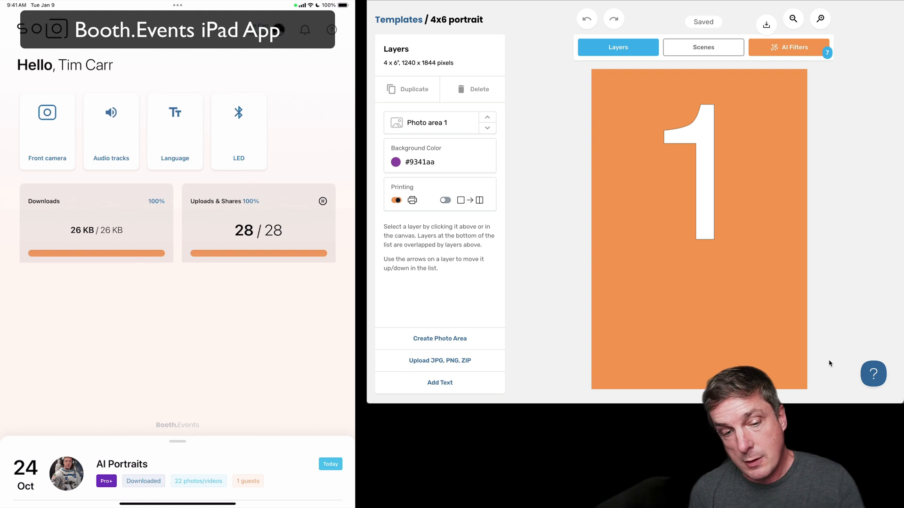
- Enable AI Portrait capture for the AI Portraits event and open its launch checklist
{"action": "left_click", "coordinate": [122, 464]}
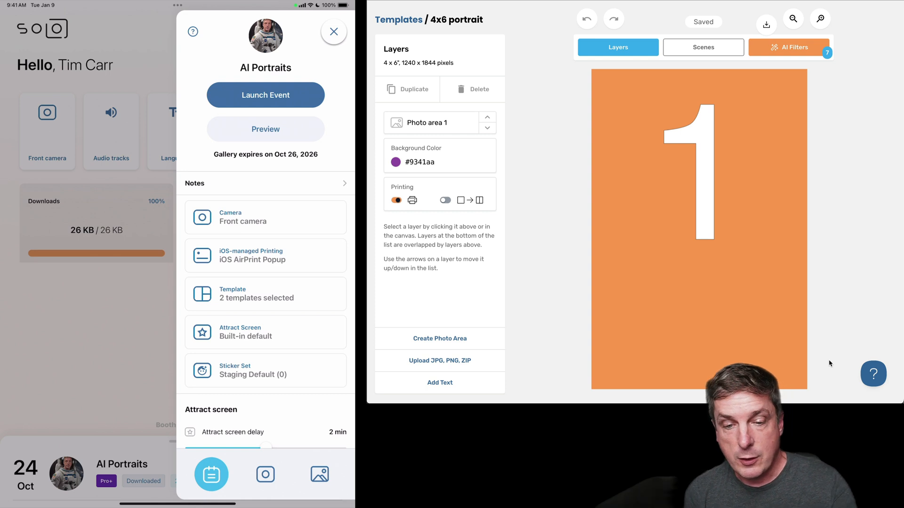
{"action": "left_click", "coordinate": [265, 475]}
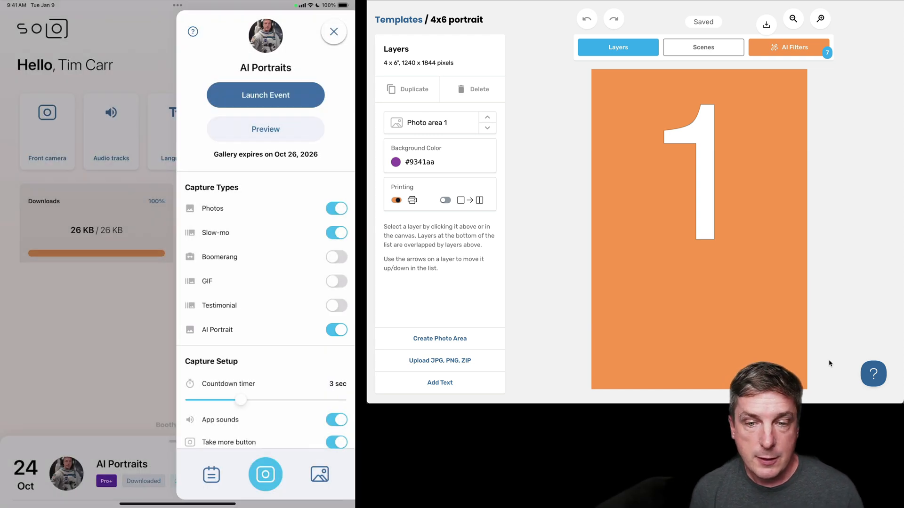
{"action": "left_click", "coordinate": [336, 330]}
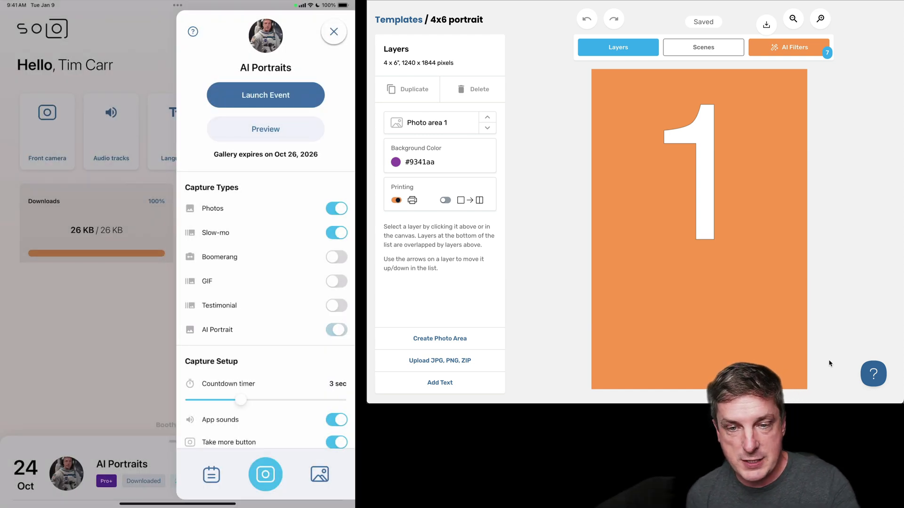
{"action": "left_click", "coordinate": [336, 330]}
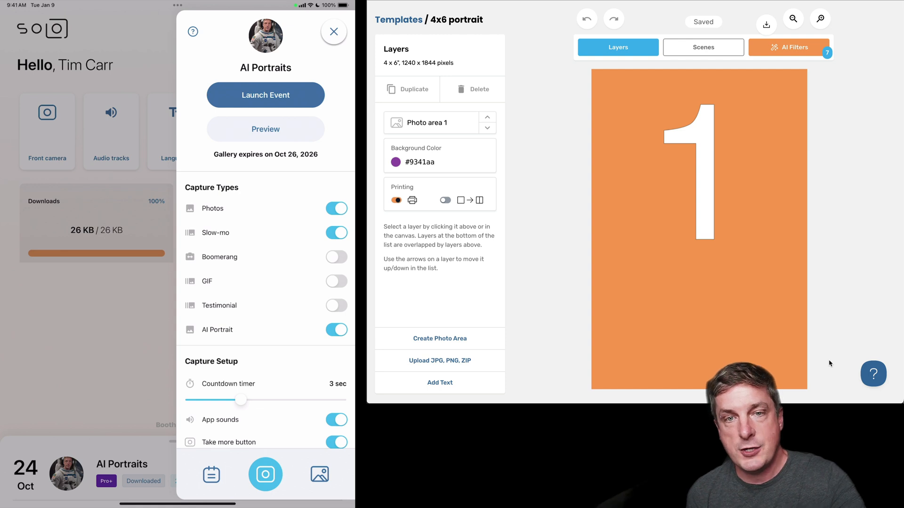
{"action": "left_click", "coordinate": [265, 95]}
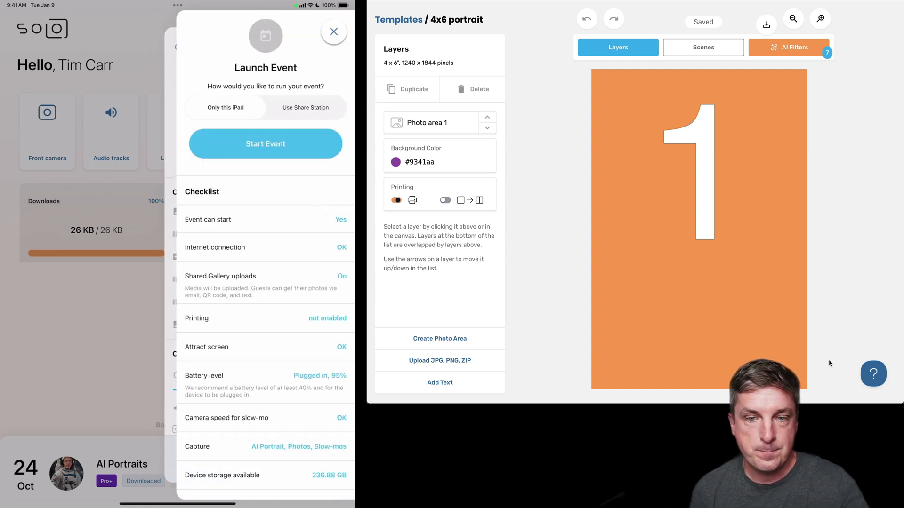
- Start the event, capture a jungle-explorer AI portrait, collect two shots, and skip emailing
{"action": "left_click", "coordinate": [265, 143]}
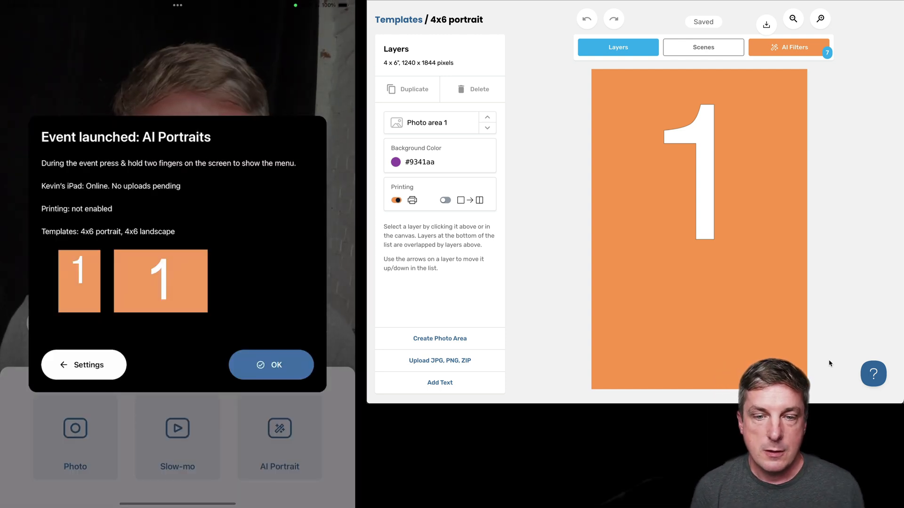
{"action": "left_click", "coordinate": [271, 364]}
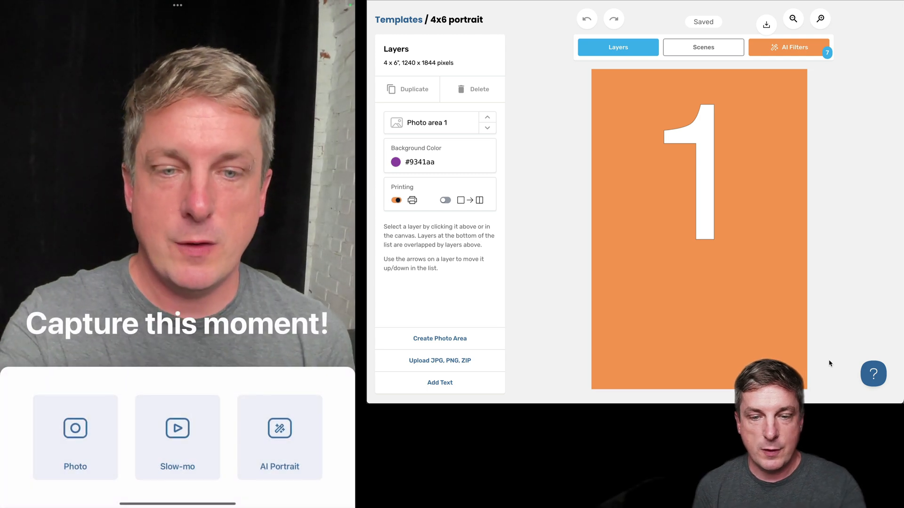
{"action": "left_click", "coordinate": [280, 429]}
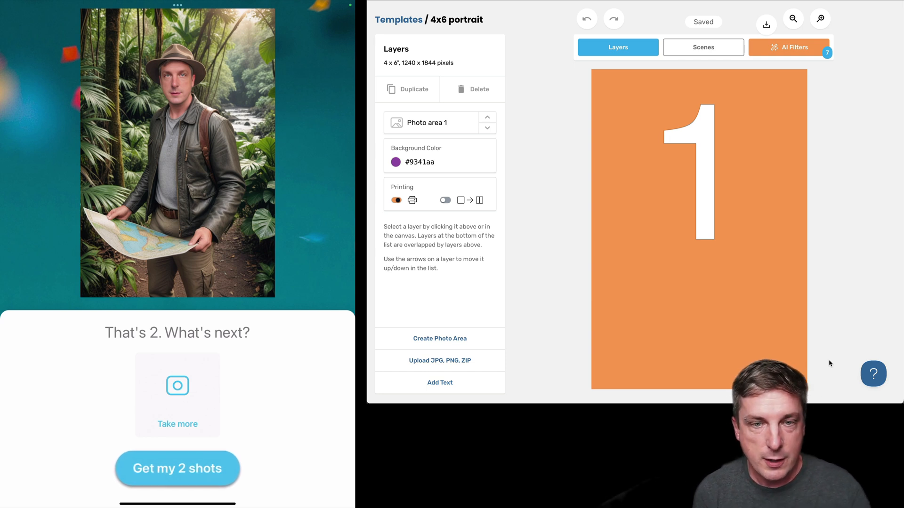
{"action": "left_click", "coordinate": [177, 468]}
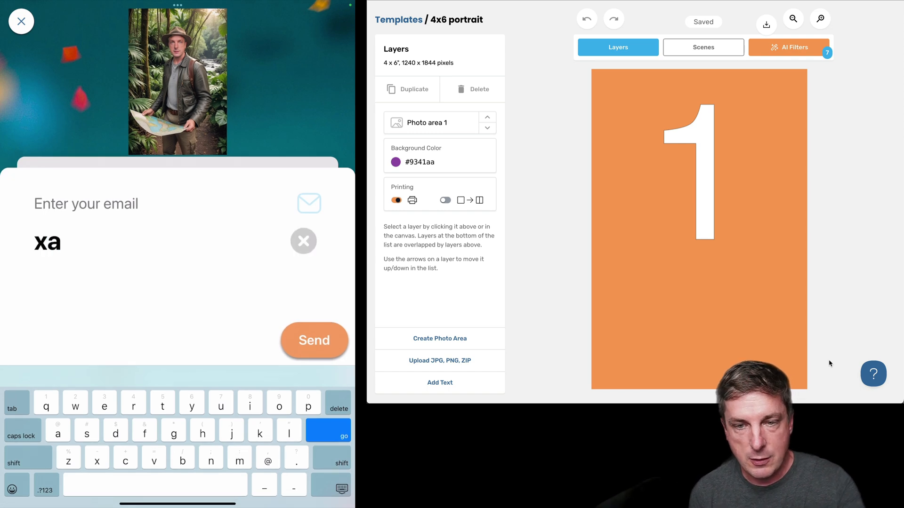
{"action": "left_click", "coordinate": [314, 340]}
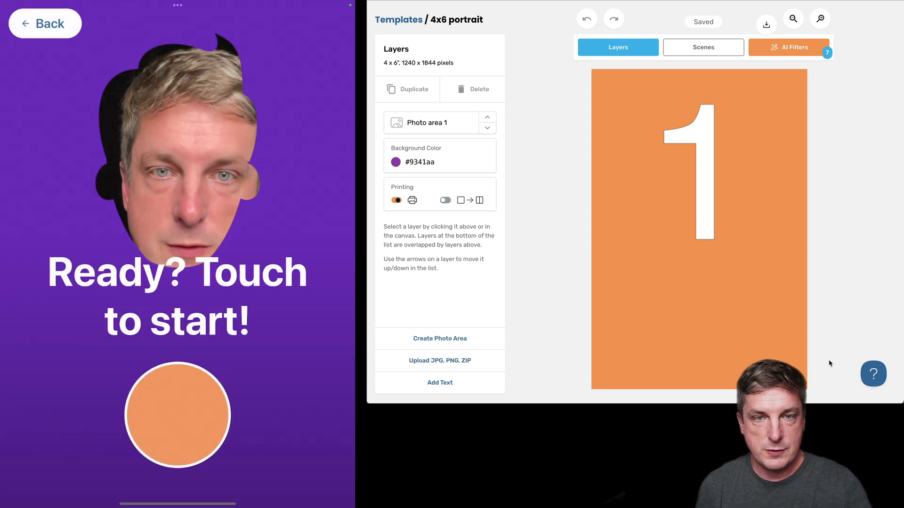
- Take a new photo and pick a silhouette for the second AI portrait
{"action": "left_click", "coordinate": [177, 416]}
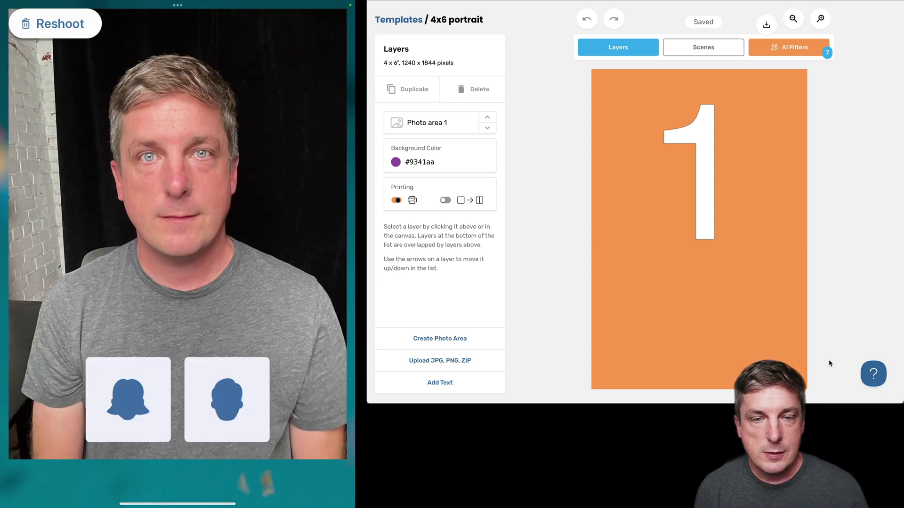
{"action": "left_click", "coordinate": [54, 23]}
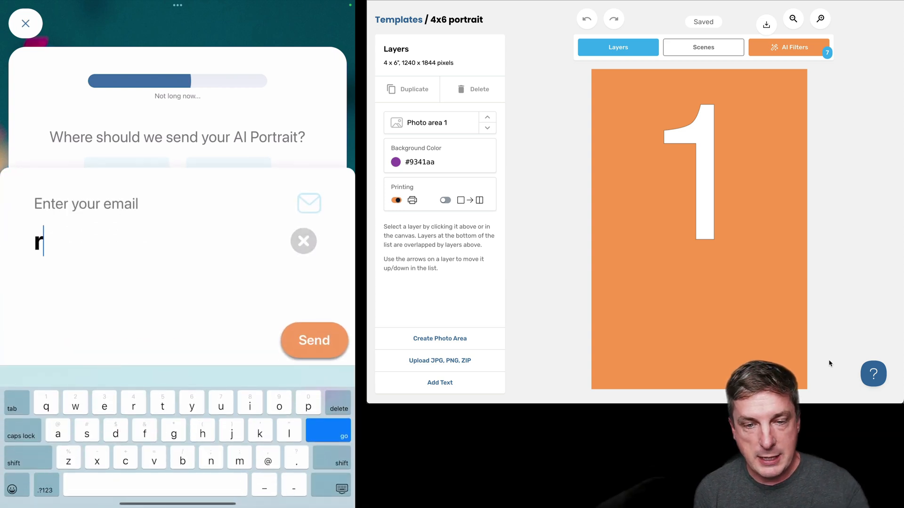
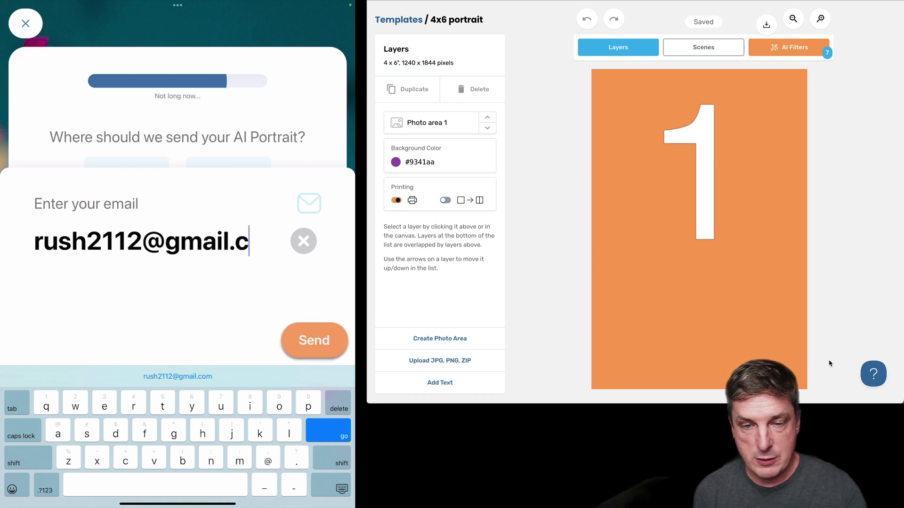
{"action": "left_click", "coordinate": [314, 339]}
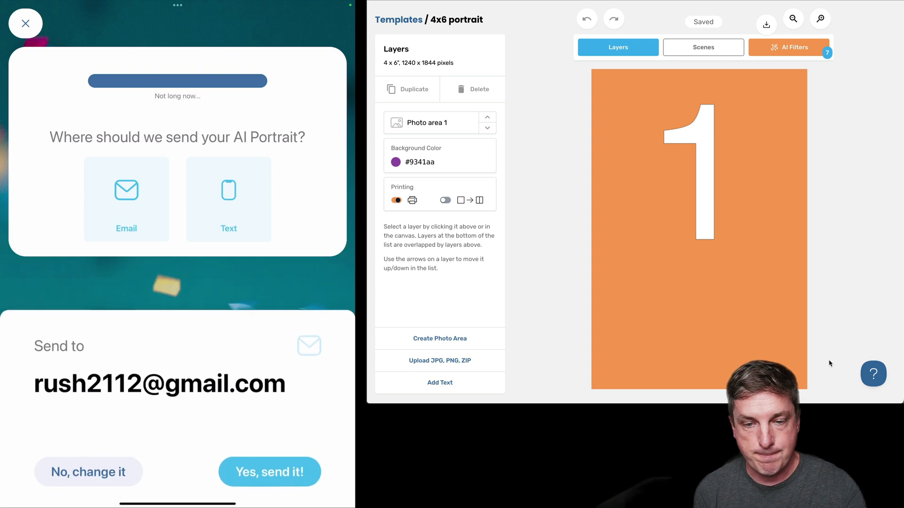